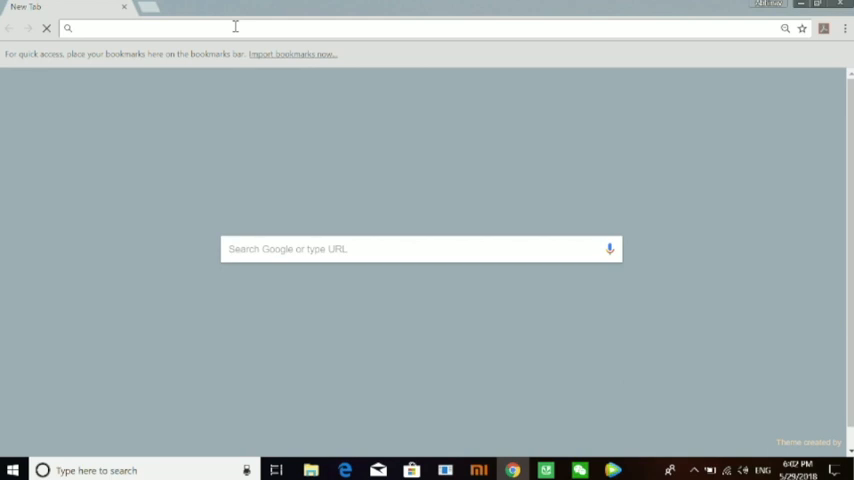
- Go to oneplus.com and open Downloads from the Support footer
type("www.youtube.com")
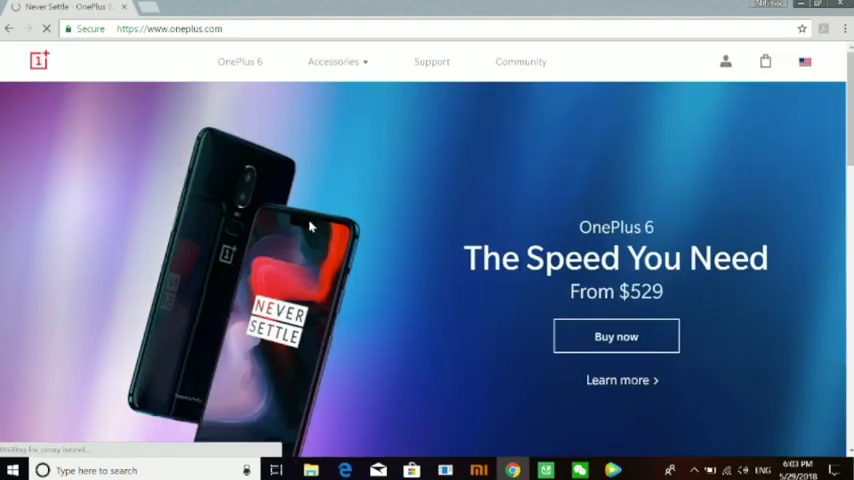
scroll("down", 3)
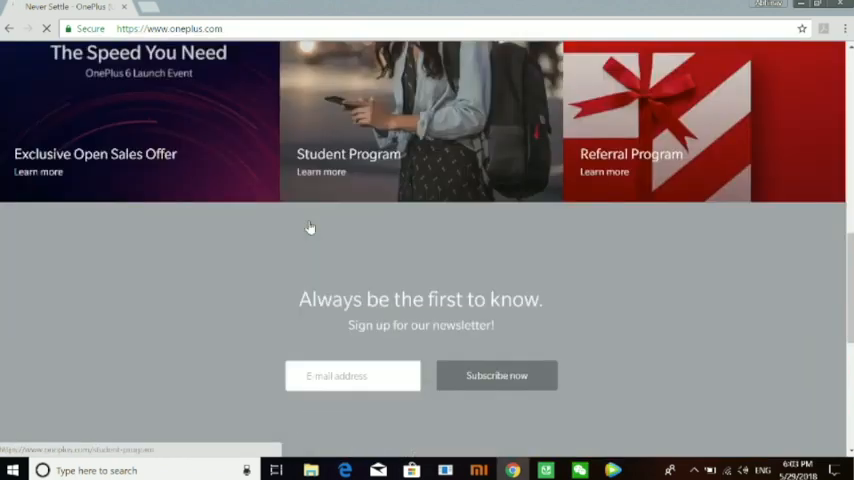
scroll("down", 3)
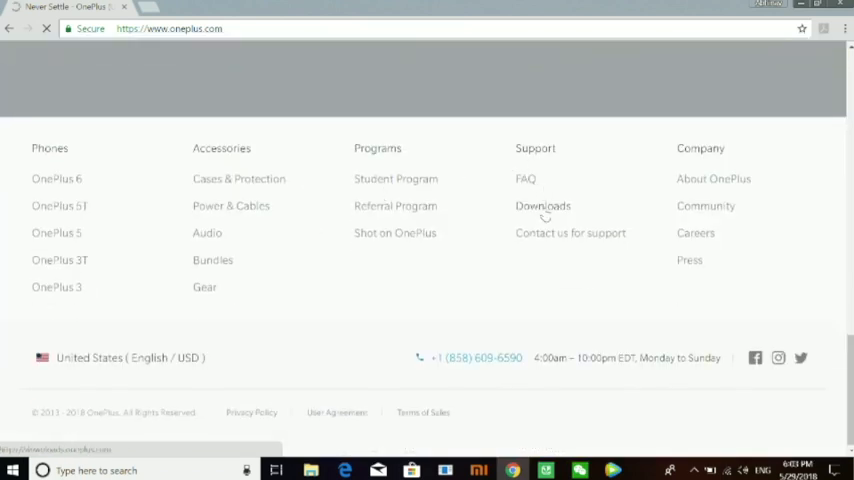
left_click(543, 205)
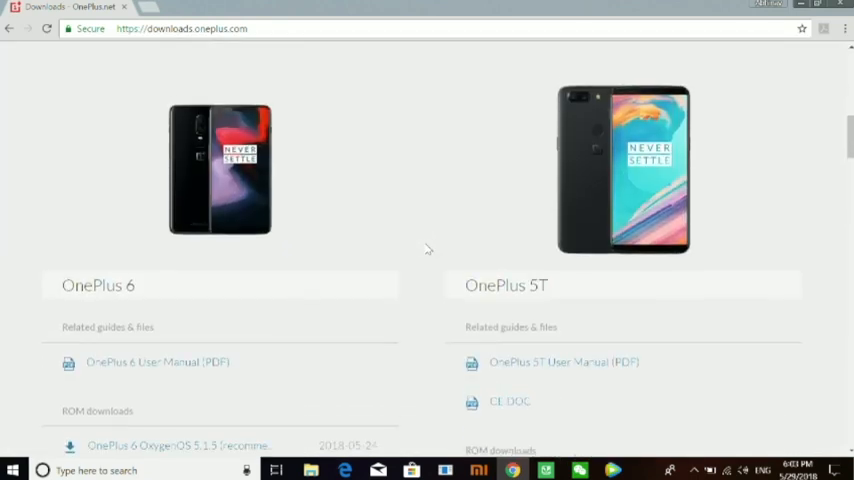
- Open the OnePlus 6 OxygenOS 5.1.5 link under ROM downloads
scroll("down", 3)
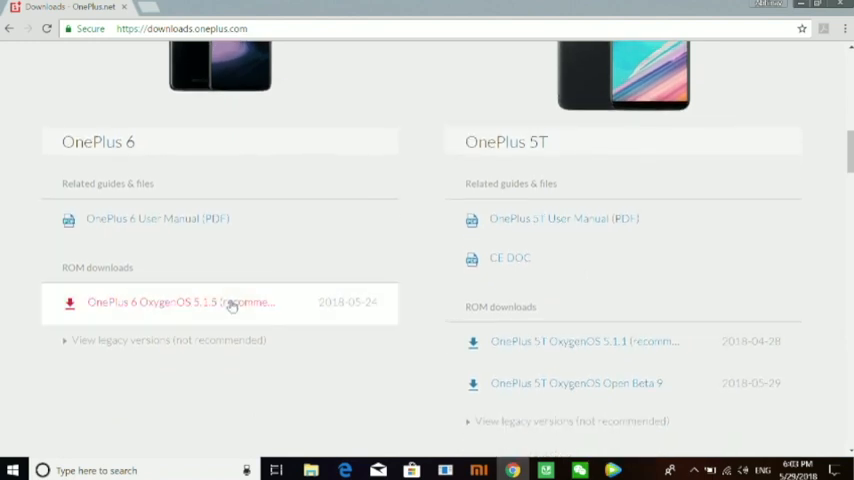
left_click(180, 302)
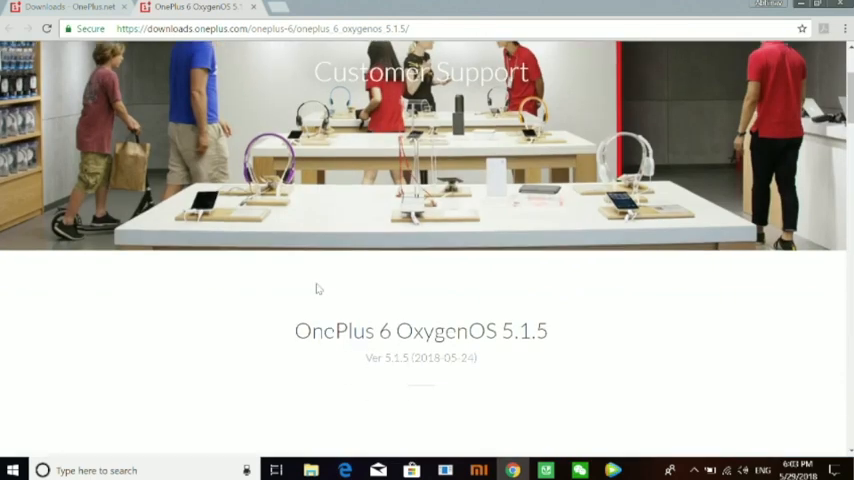
- Scroll past the flash instructions and FAQ to the 1.43 GB Download section
scroll("down", 3)
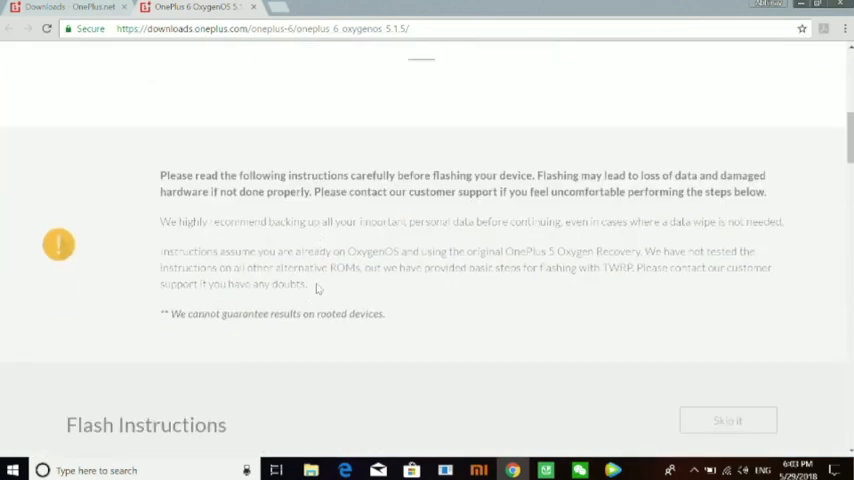
scroll("down", 3)
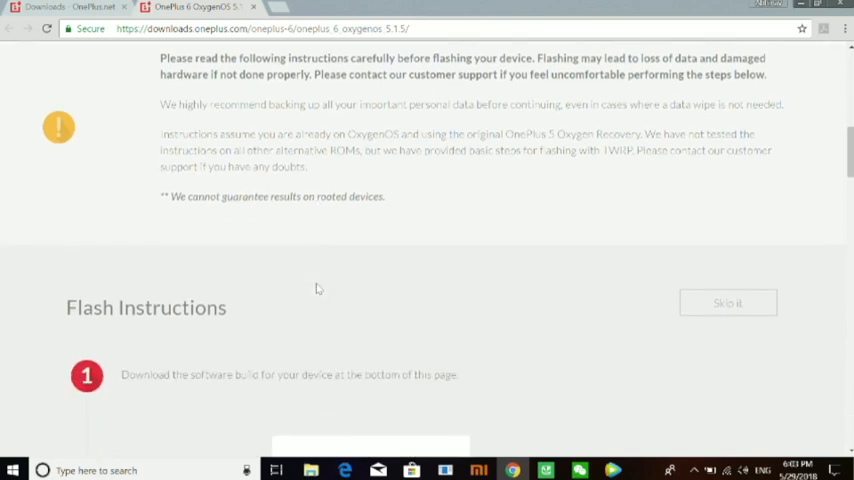
scroll("down", 3)
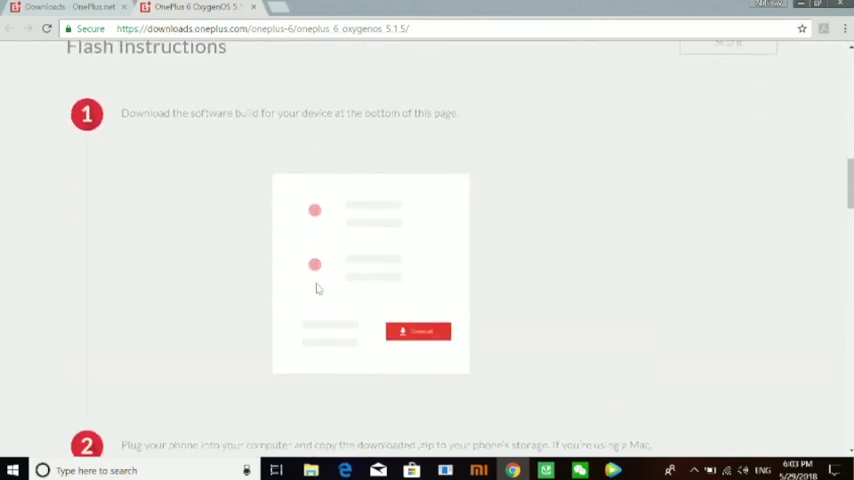
scroll("down", 3)
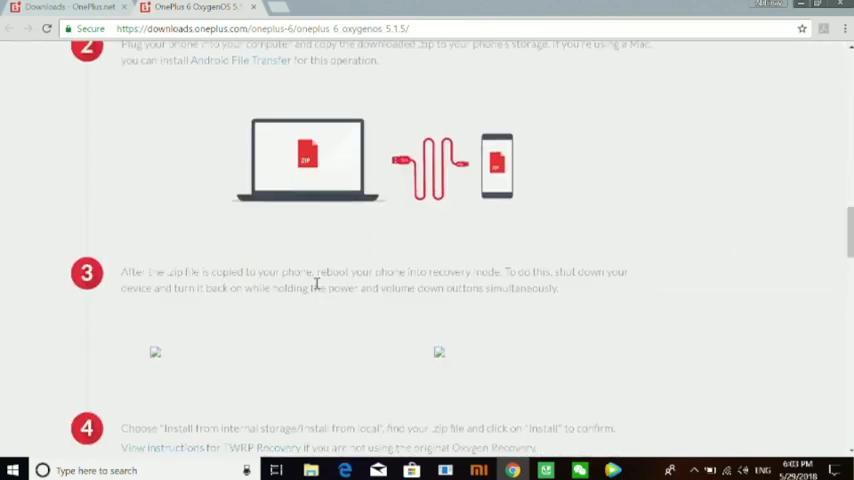
scroll("down", 3)
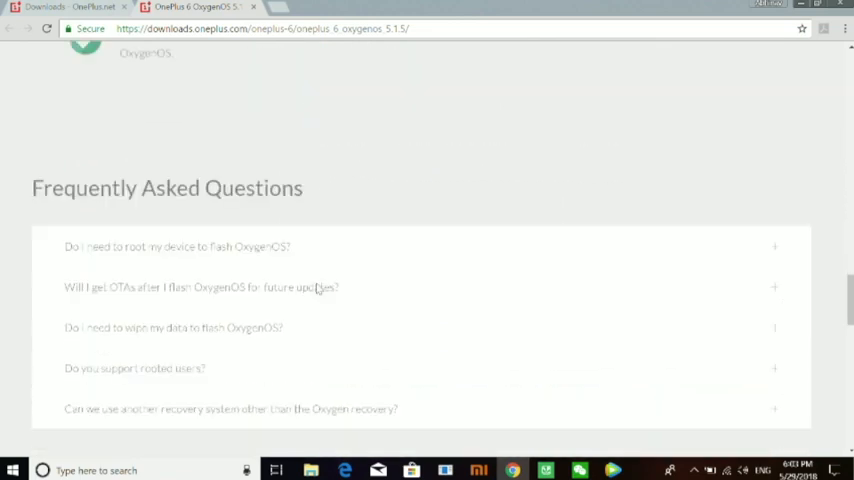
scroll("up", 3)
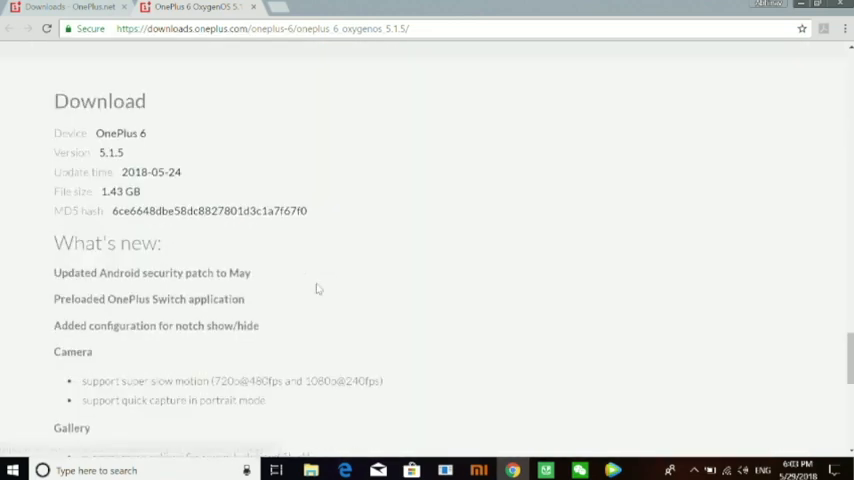
scroll("down", 3)
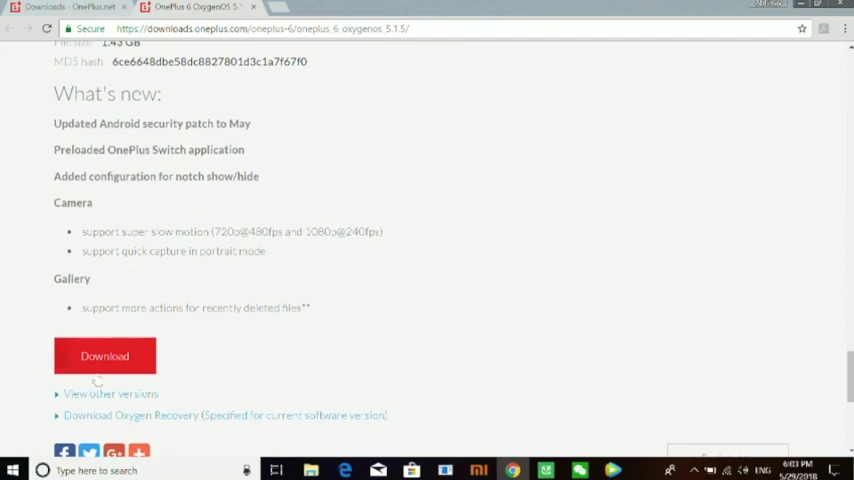
scroll("up", 3)
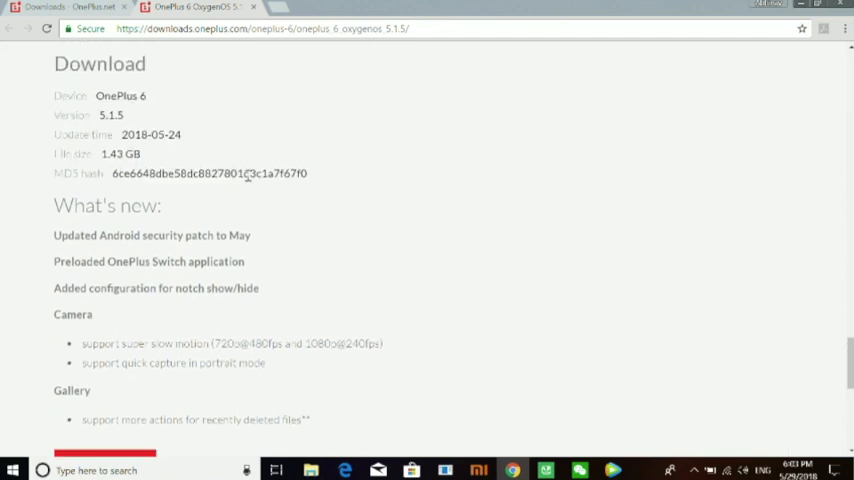
scroll("down", 3)
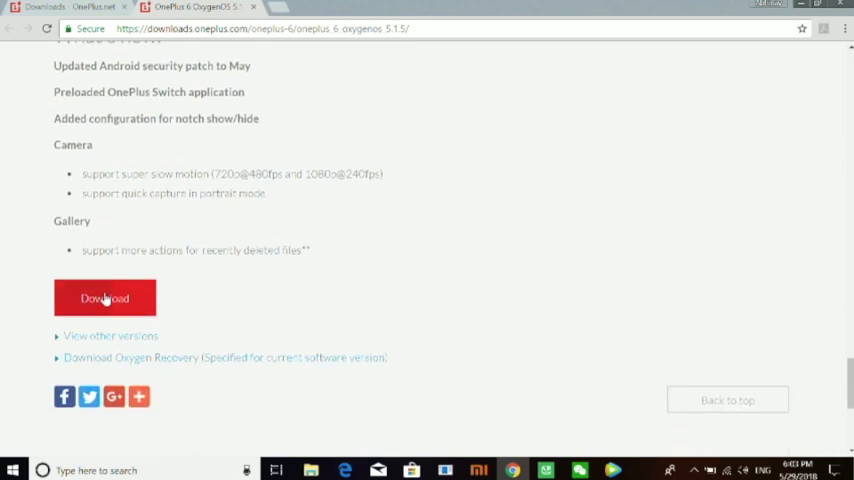
- Download the OxygenOS 5.1.5 zip with the red Download button
left_click(104, 298)
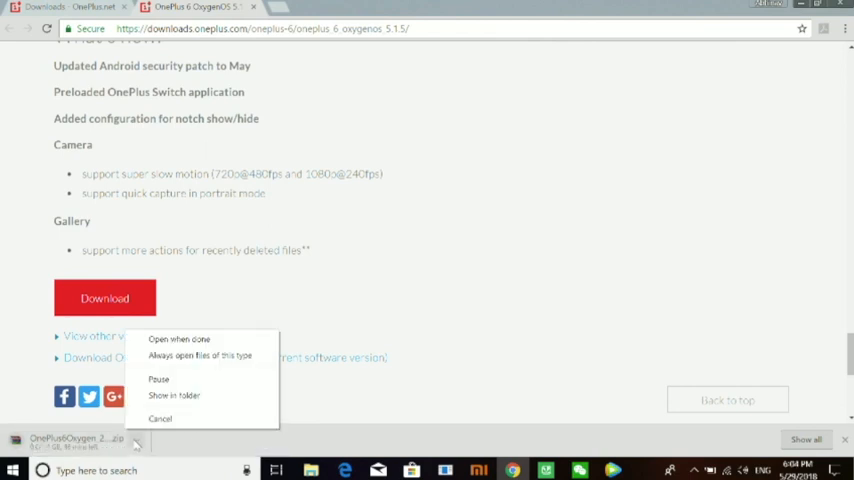
mouse_move(158, 379)
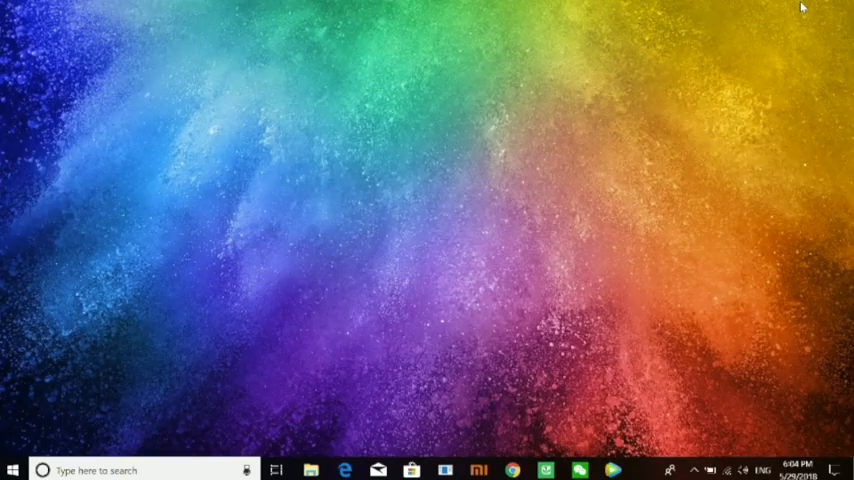
mouse_move(556, 231)
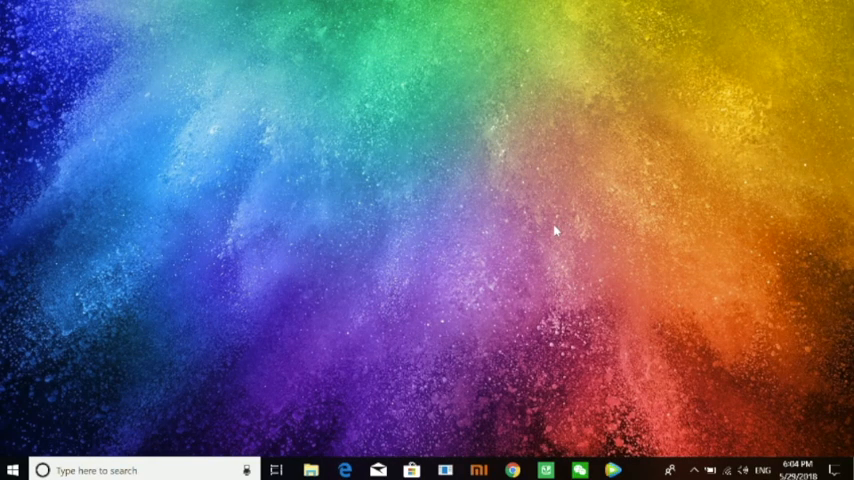
mouse_move(516, 235)
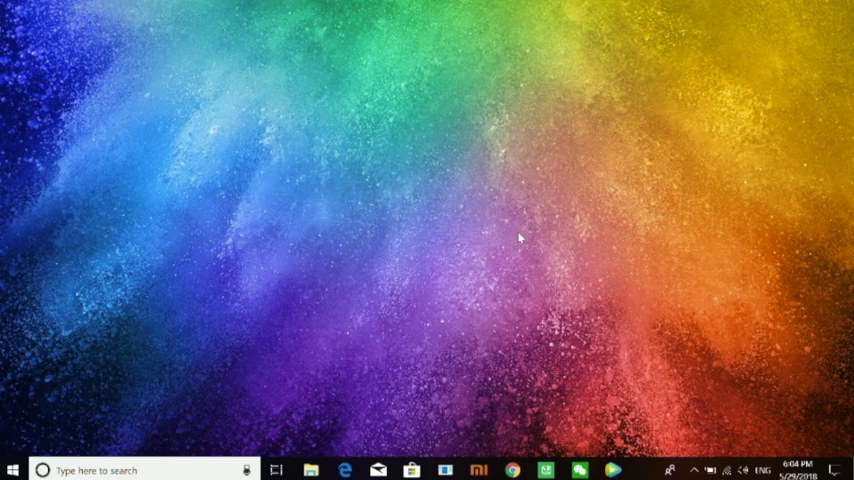
mouse_move(490, 347)
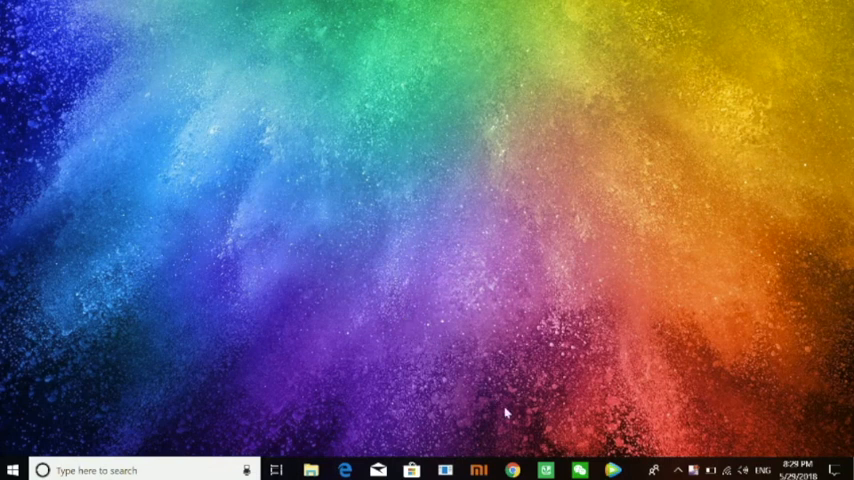
mouse_move(310, 404)
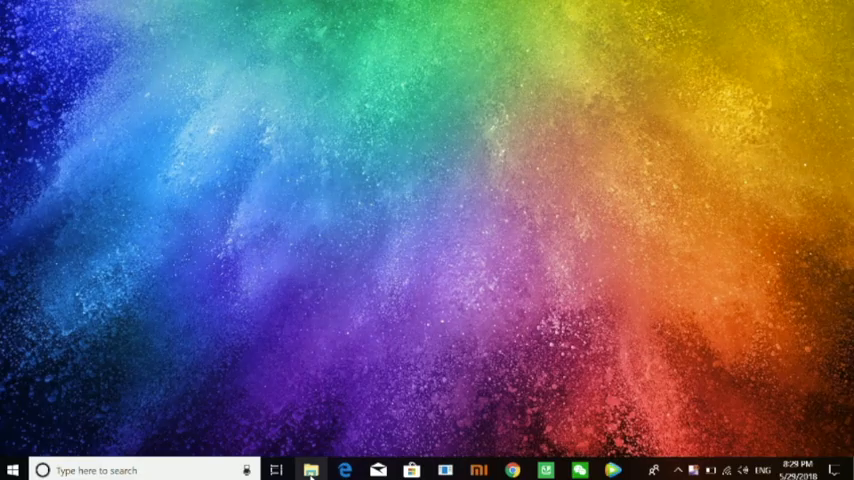
- Copy the 1.43 GB OxygenOS zip from File Explorer's Downloads folder
left_click(310, 470)
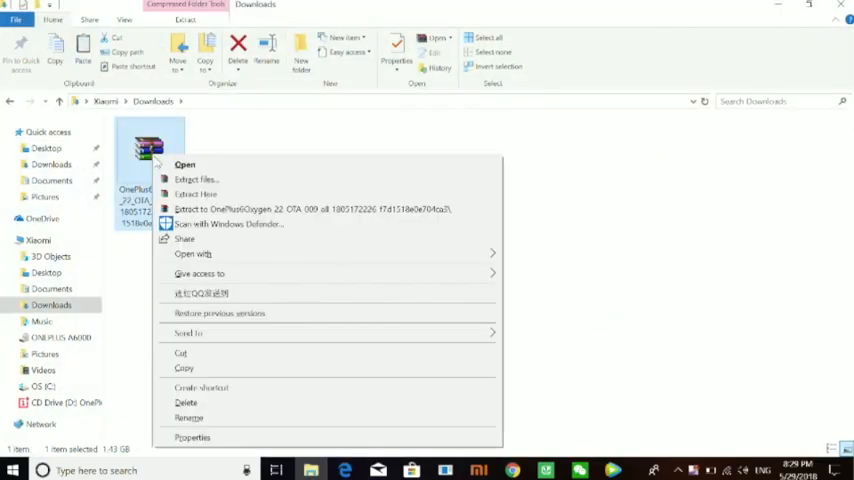
left_click(168, 377)
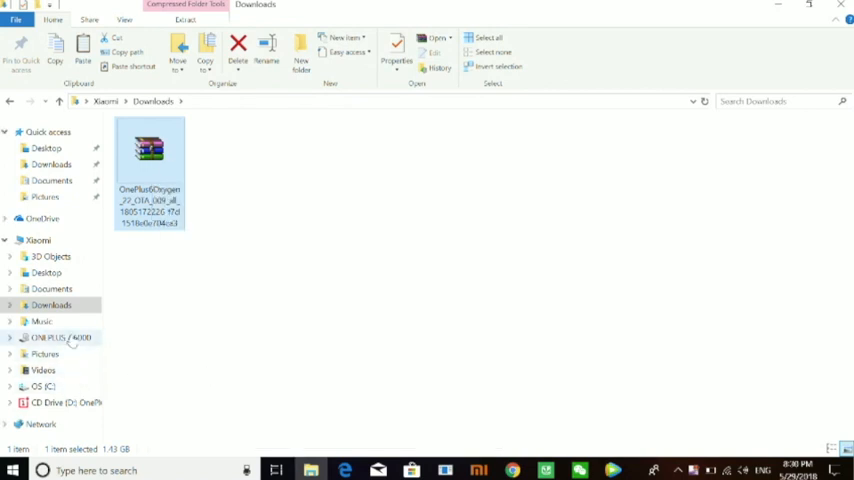
- Paste the zip into the ONEPLUS A6000's Internal shared storage root
left_click(59, 337)
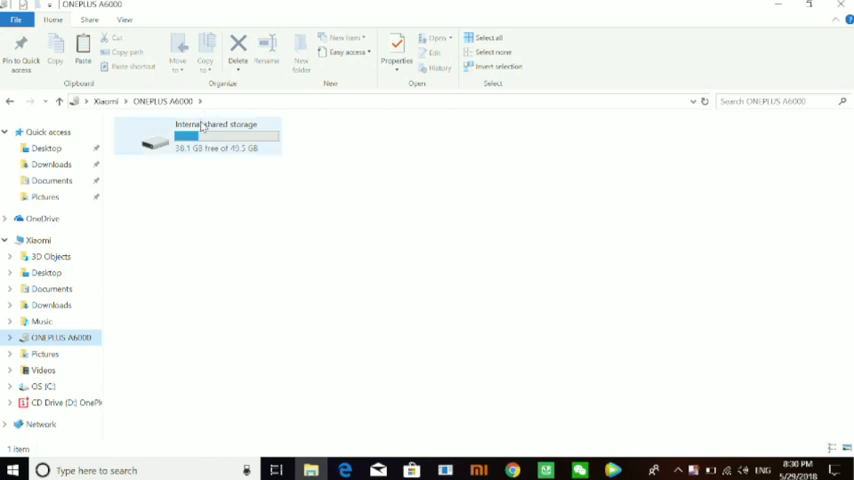
double_click(200, 135)
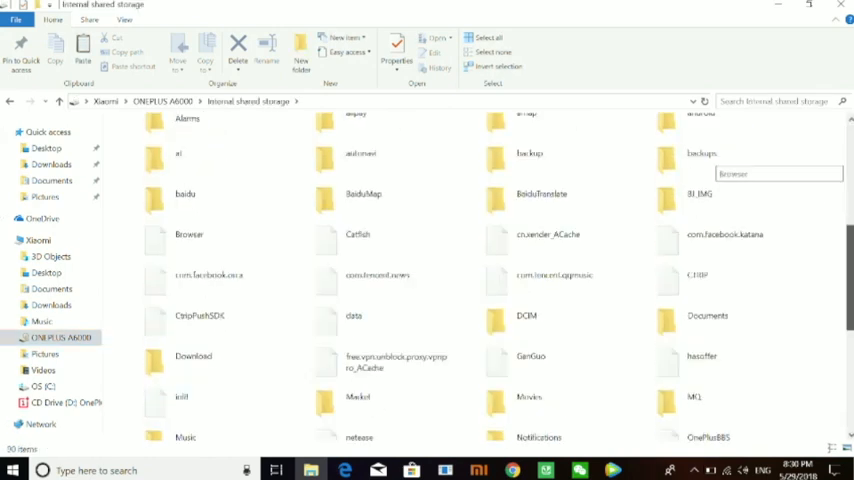
scroll("down", 3)
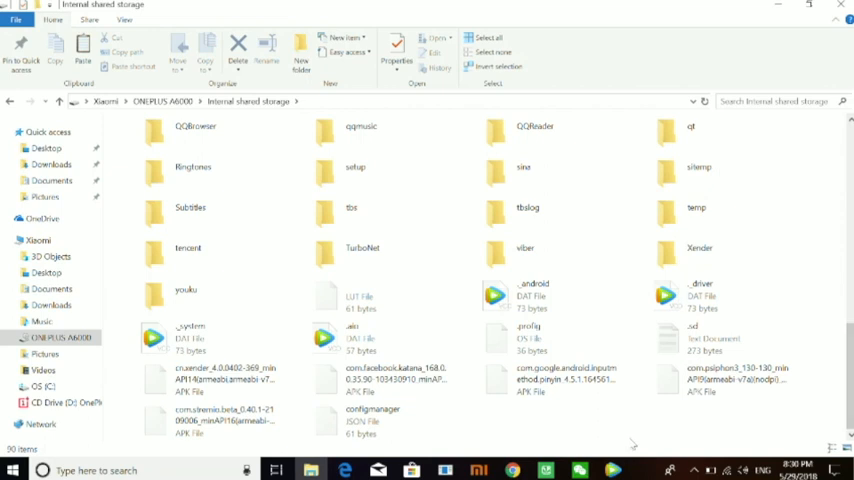
left_click(710, 378)
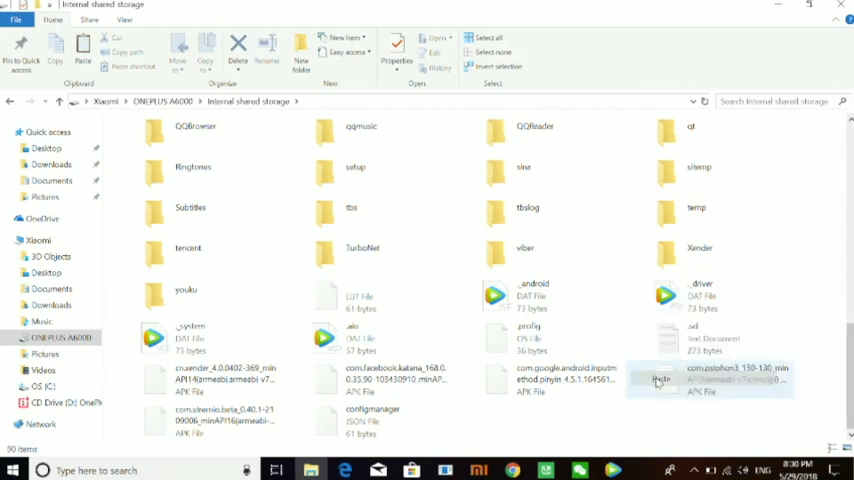